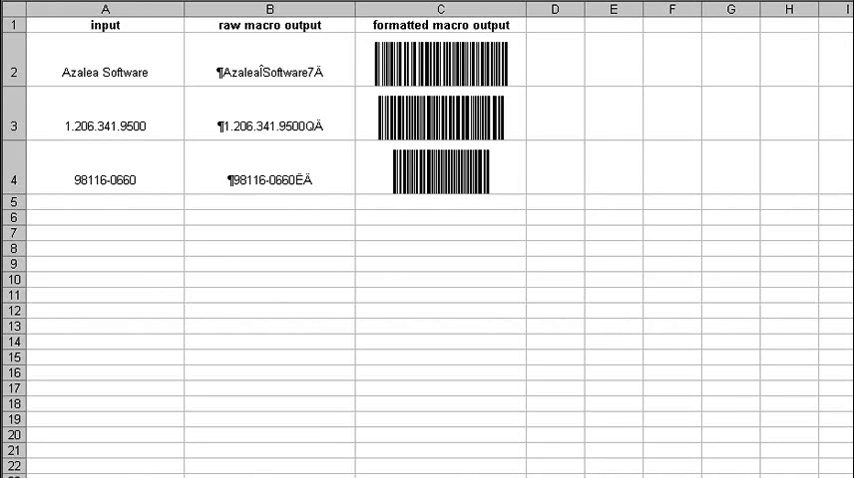
# - Select column A, the input data column with the three source text values
pyautogui.click(104, 9)
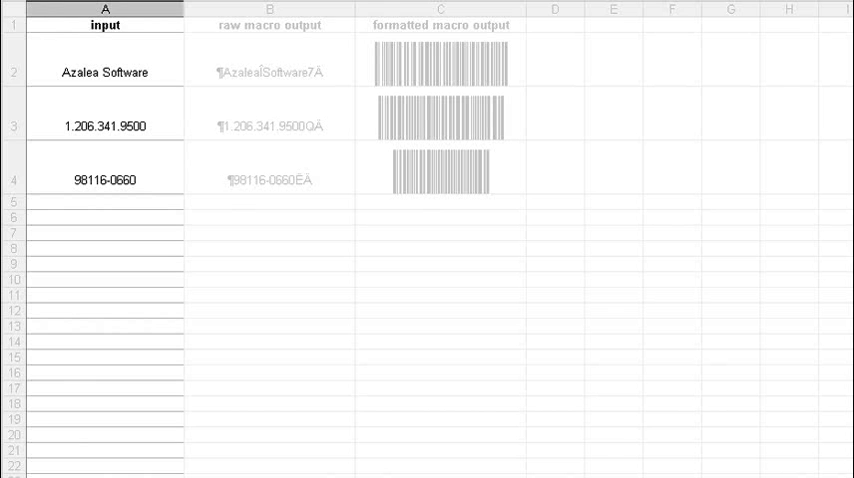
# - Select the formatted barcode column C, then the raw macro output column B
pyautogui.click(269, 9)
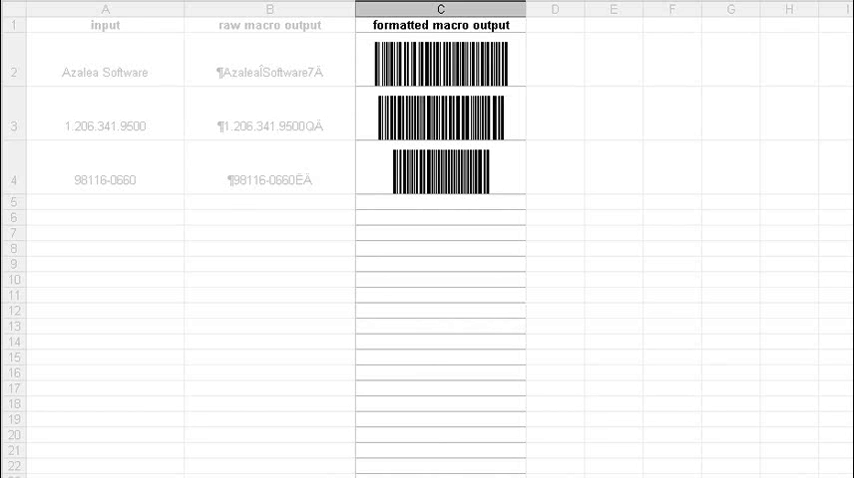
pyautogui.click(269, 10)
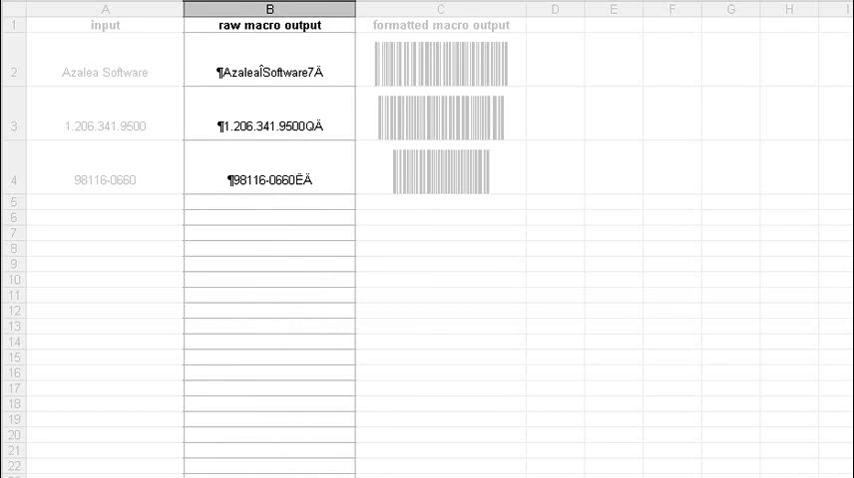